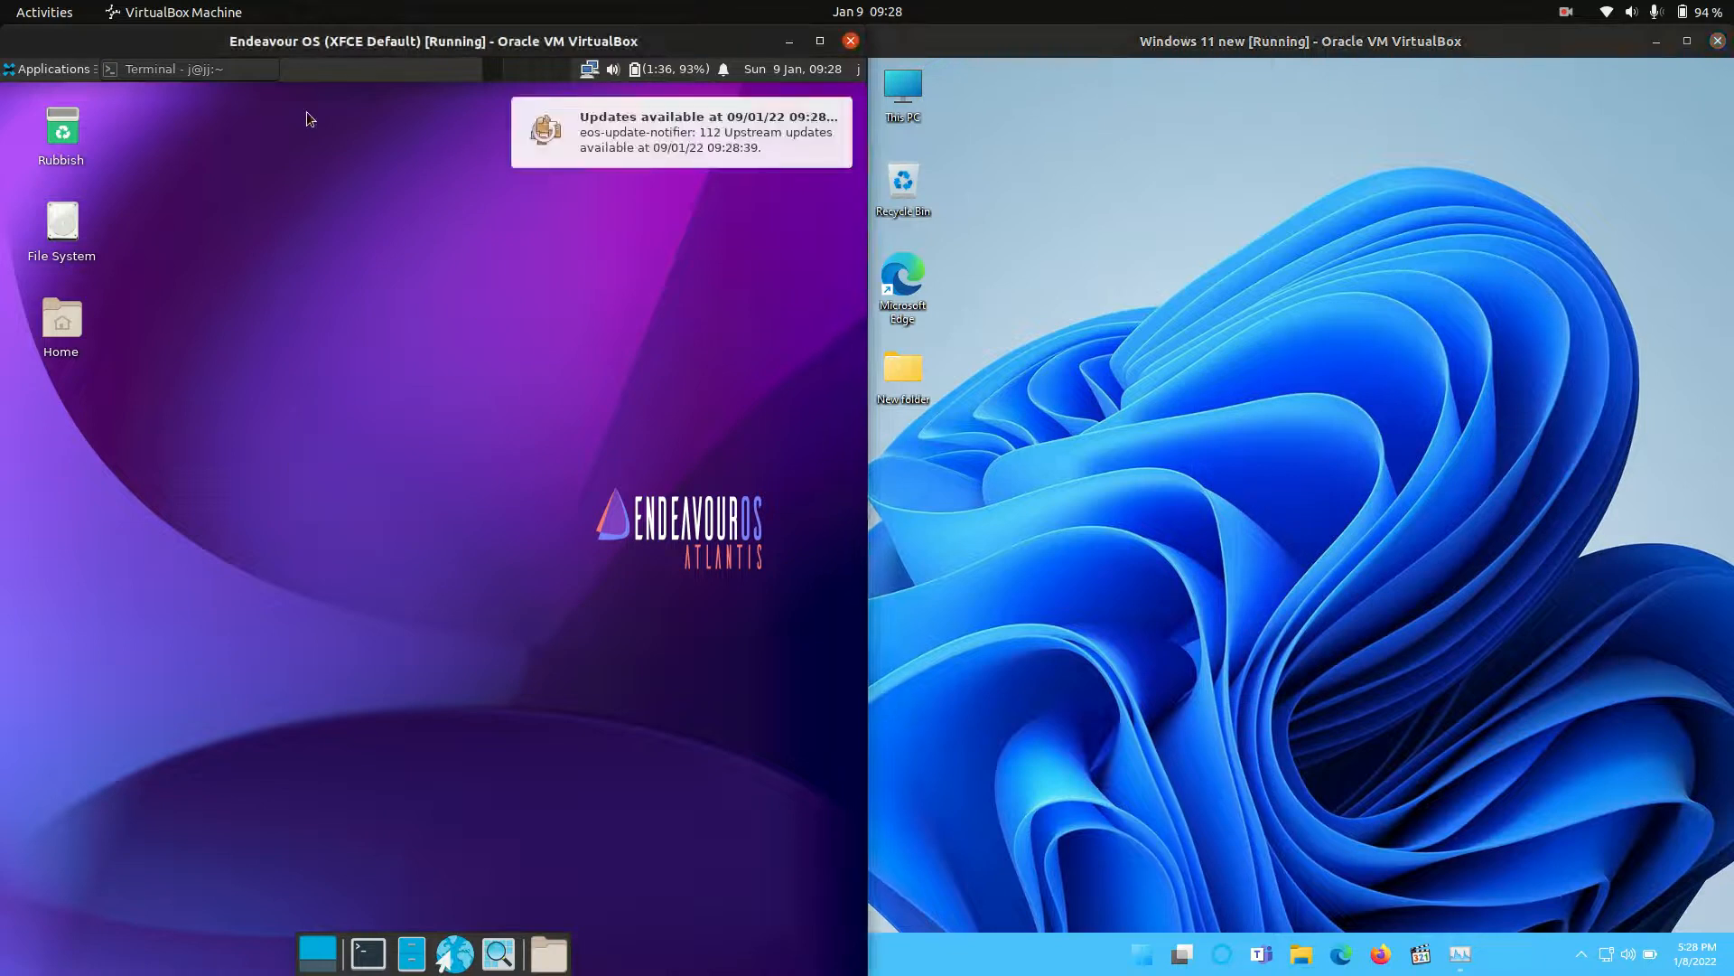
Step: Start a terminal from the Endeavour OS dock showing system info
{"action": "left_click", "coordinate": [365, 953]}
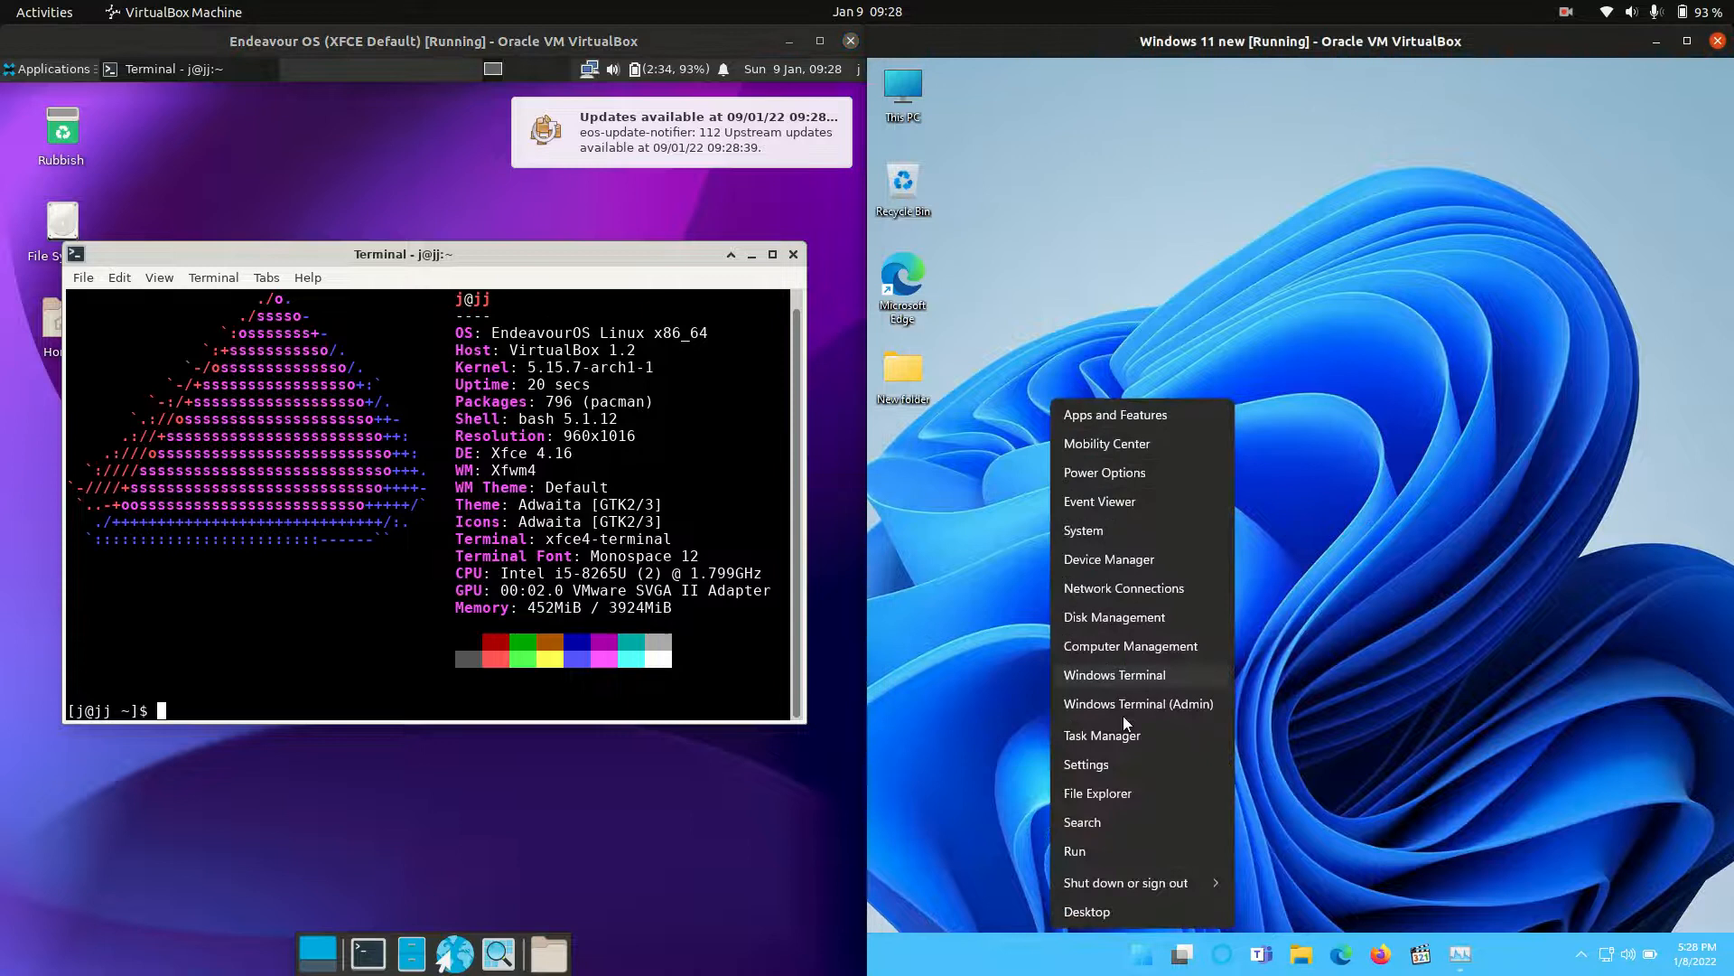
Step: Launch Task Manager from the Win+X menu and run htop in the Endeavour OS terminal
{"action": "left_click", "coordinate": [1102, 735]}
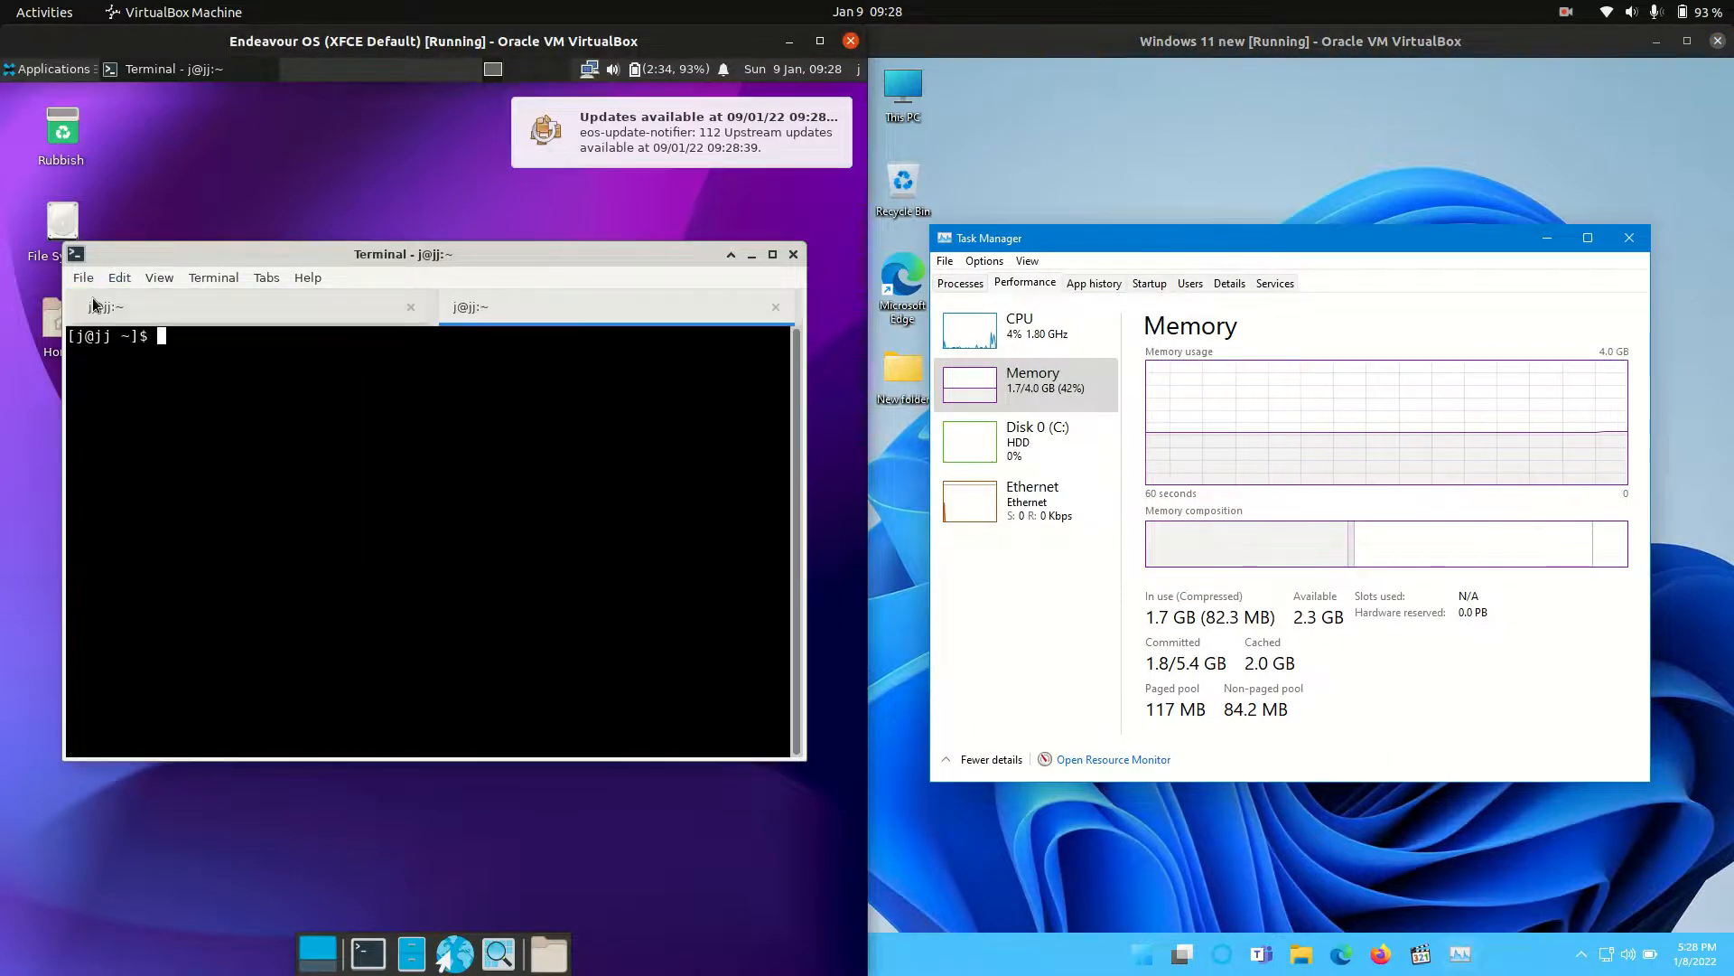
{"action": "type", "text": "htop"}
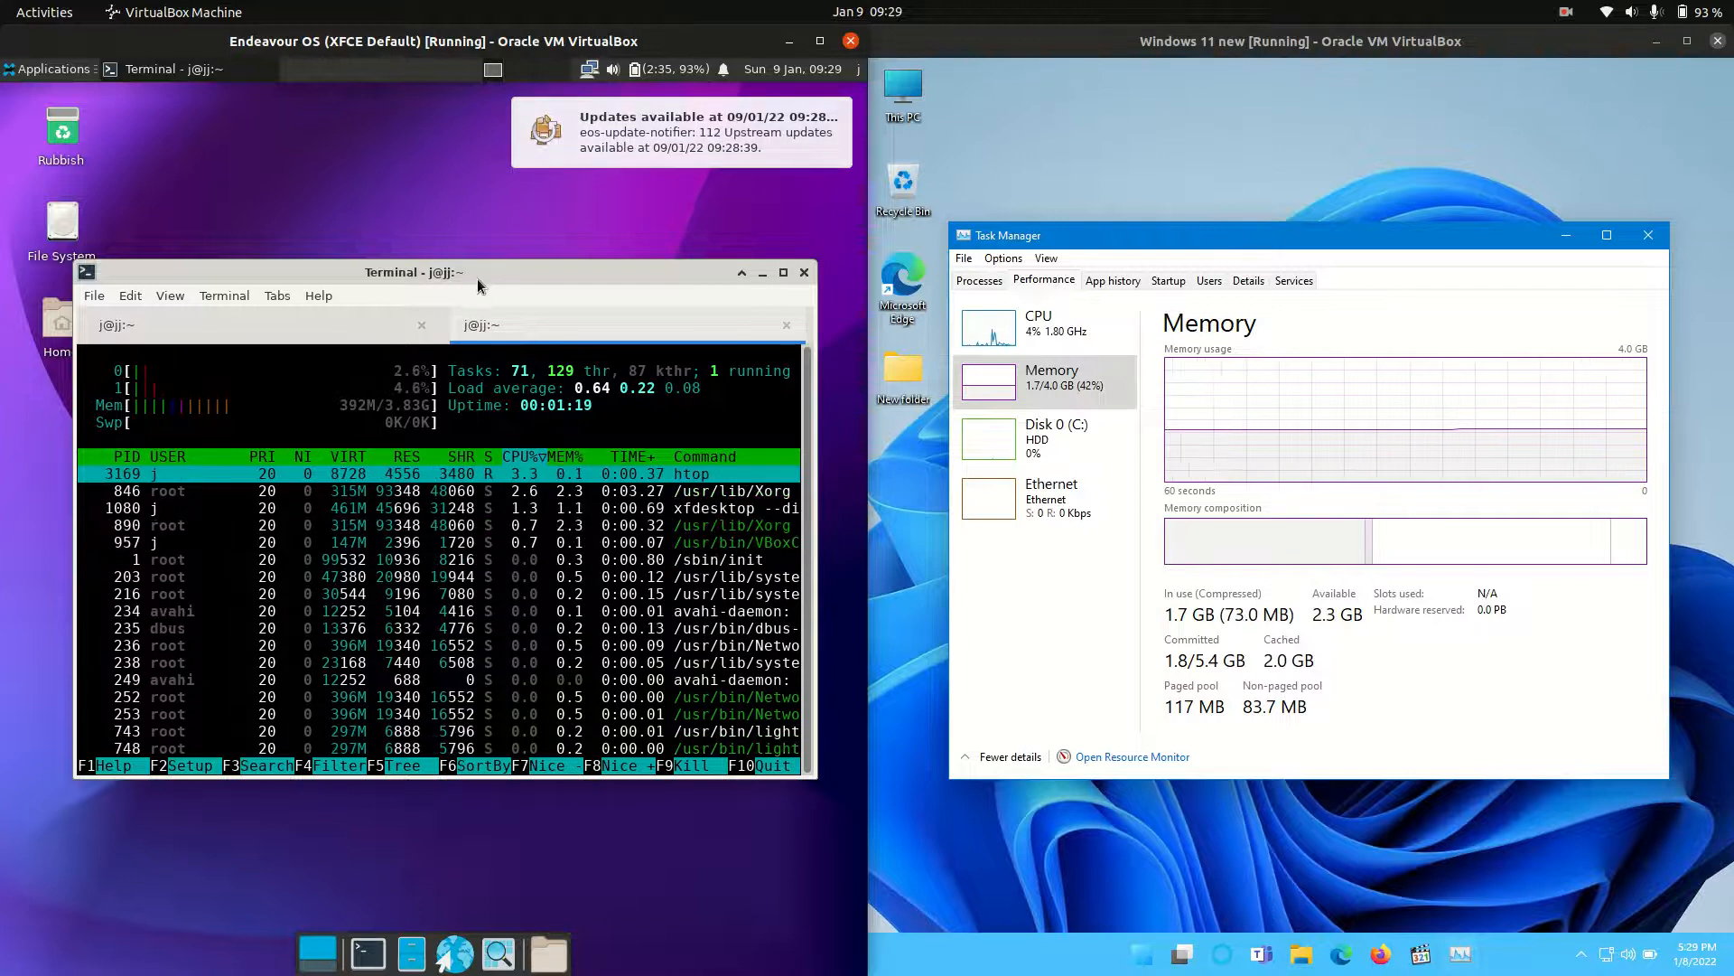
Step: Dismiss the Xfce Applications menu and nudge Task Manager into place beside htop
{"action": "left_click", "coordinate": [50, 69]}
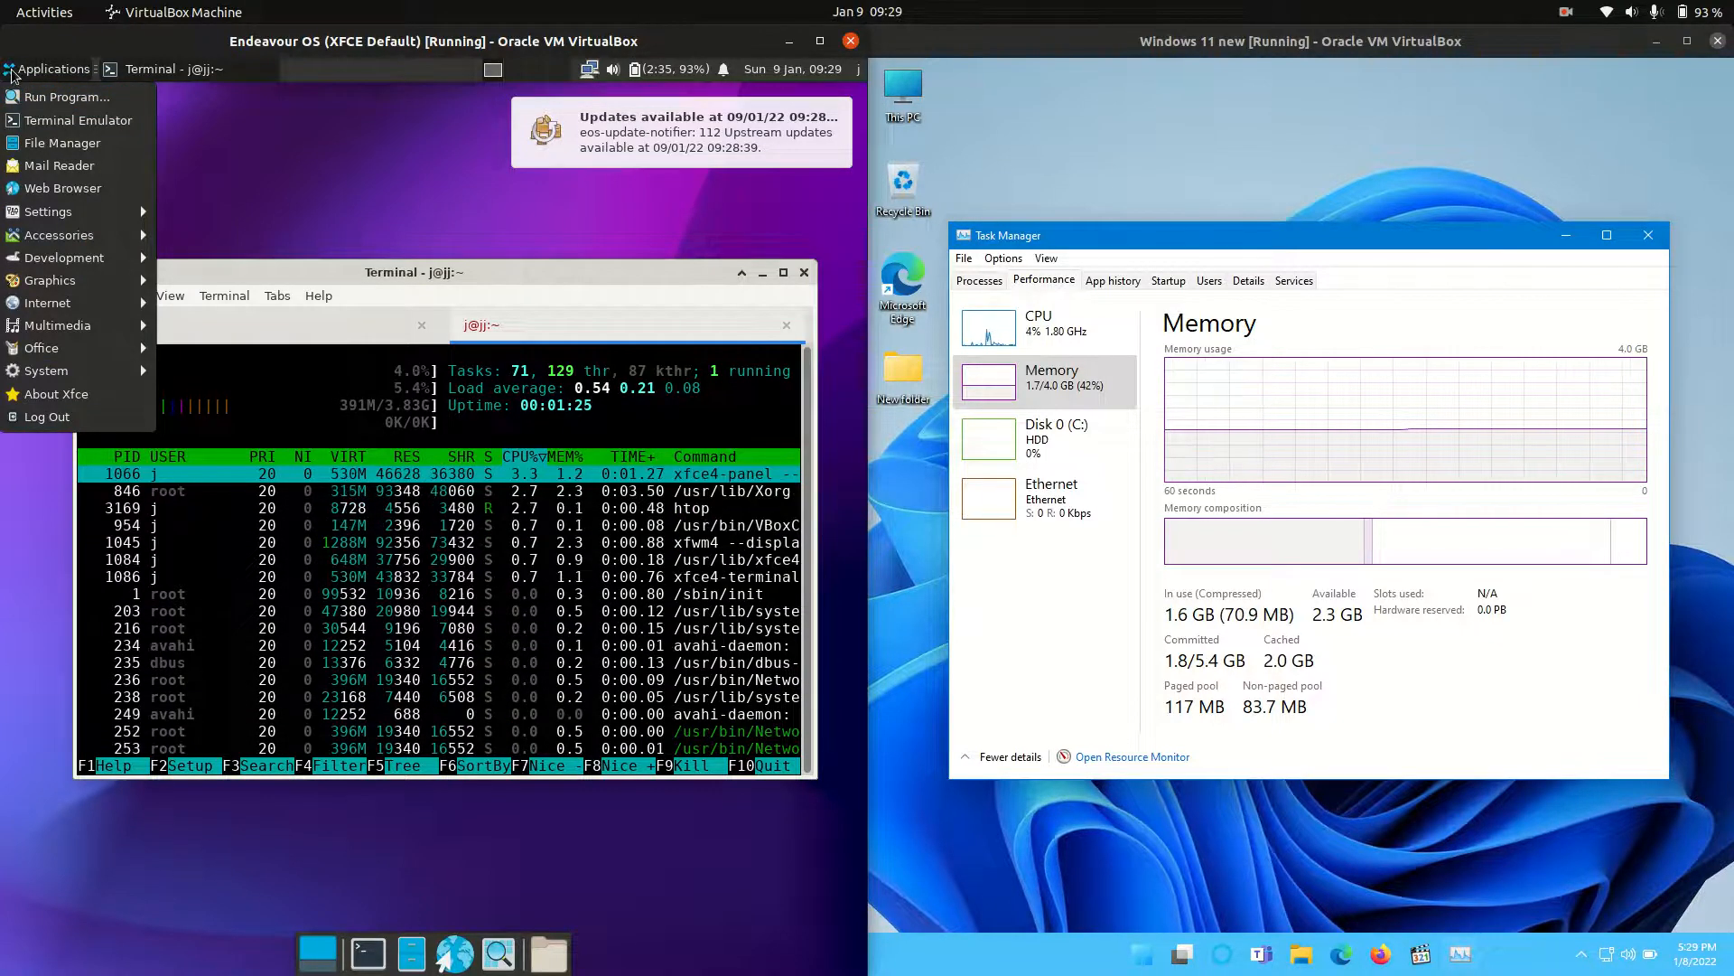
{"action": "left_click", "coordinate": [53, 68]}
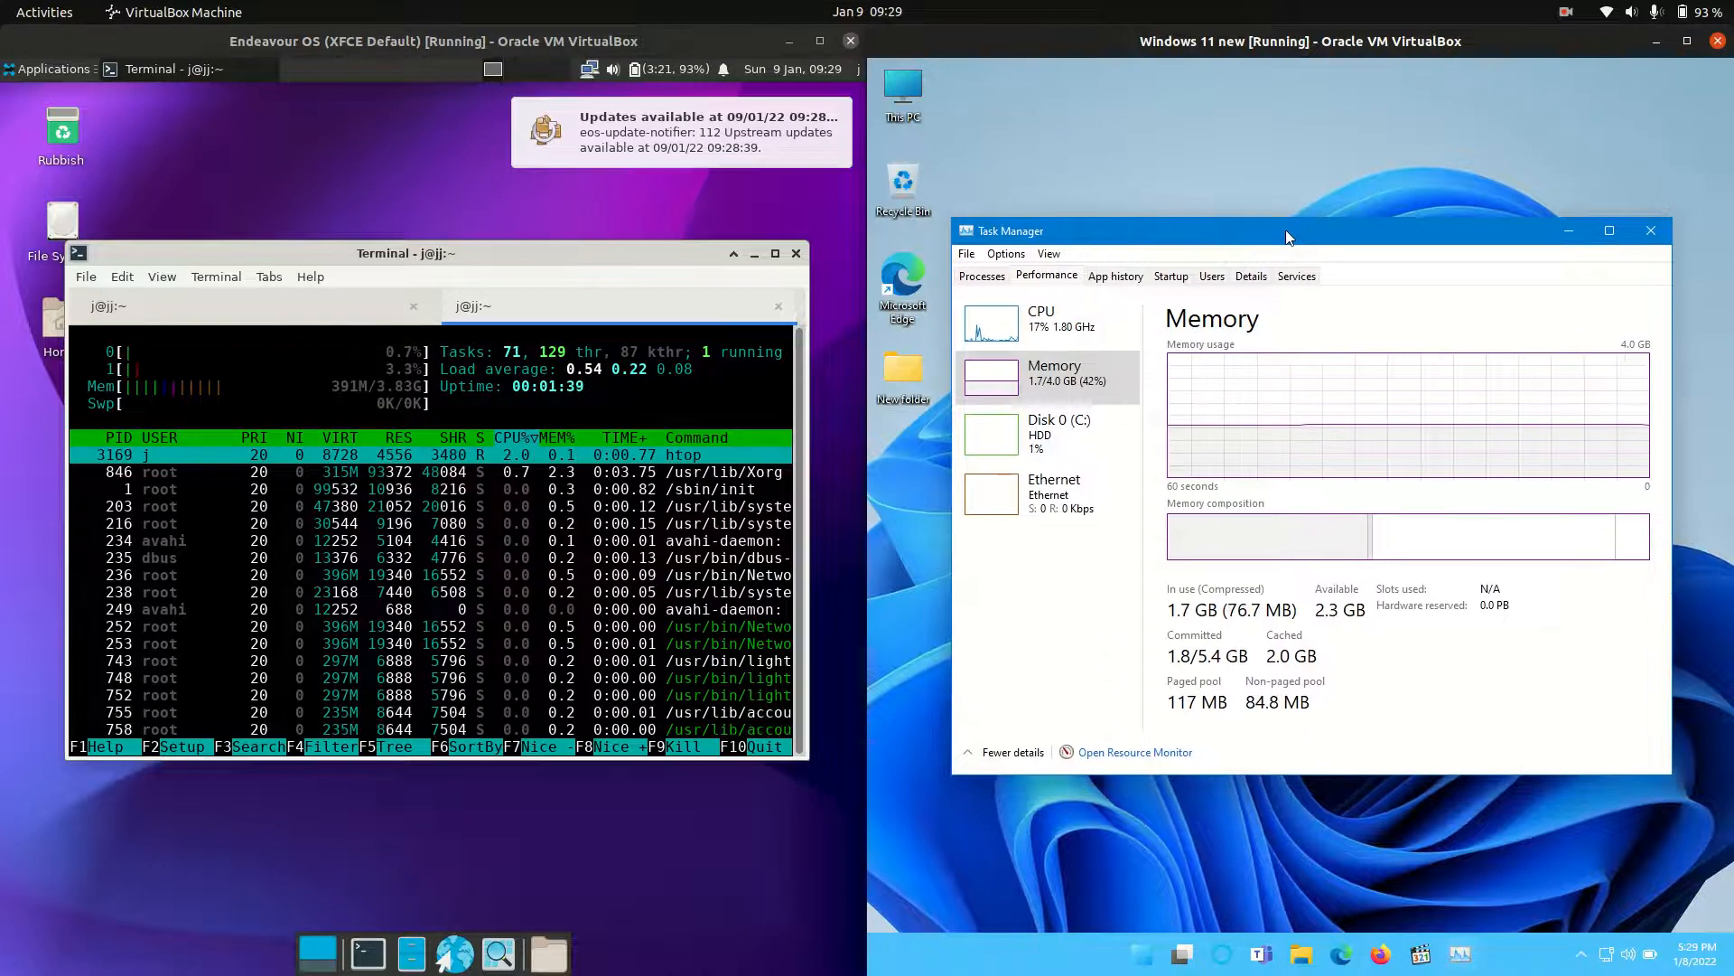
{"action": "left_click_drag", "start_coordinate": [1283, 230], "coordinate": [1297, 277]}
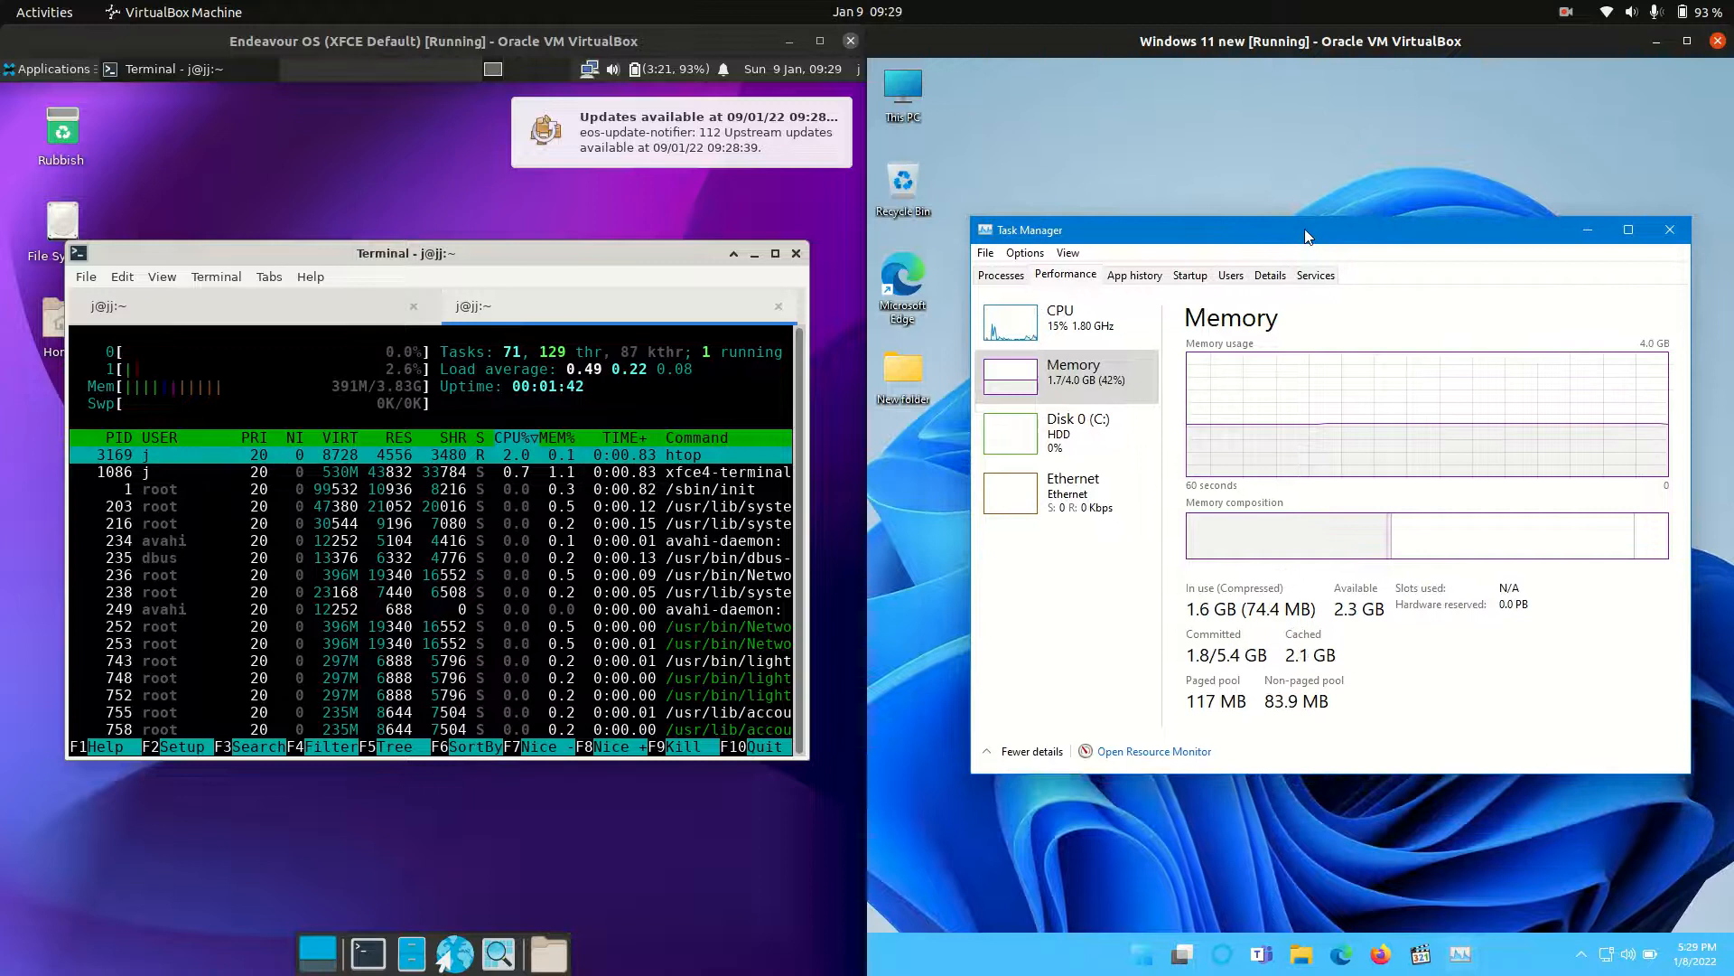
{"action": "left_click_drag", "start_coordinate": [1304, 235], "coordinate": [1286, 260]}
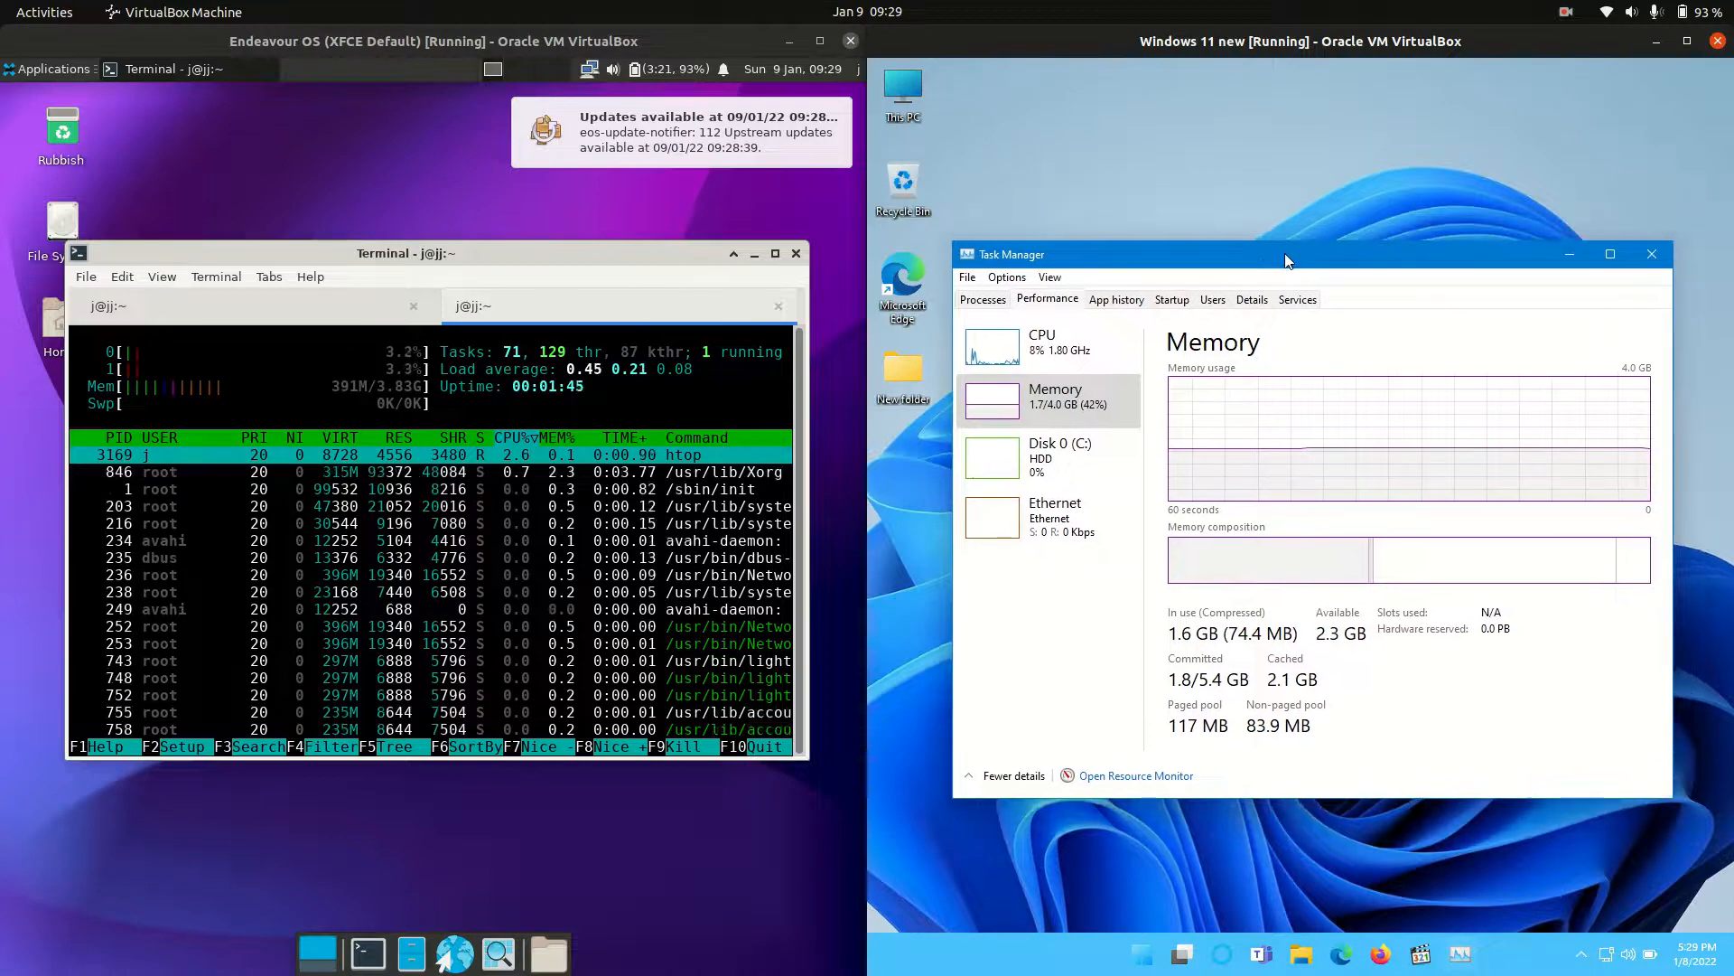